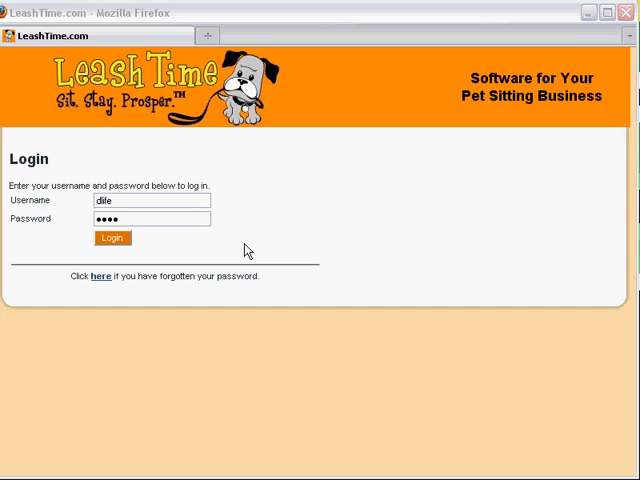
- Log in to the LeashTime business account to reach the Home dashboard
{"action": "left_click", "coordinate": [112, 238]}
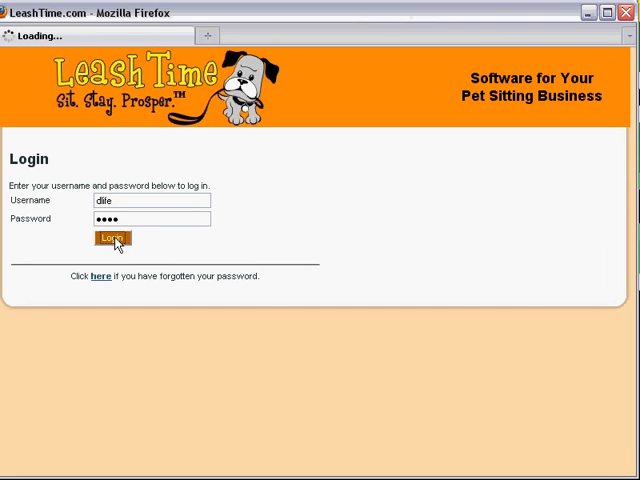
{"action": "left_click", "coordinate": [113, 238]}
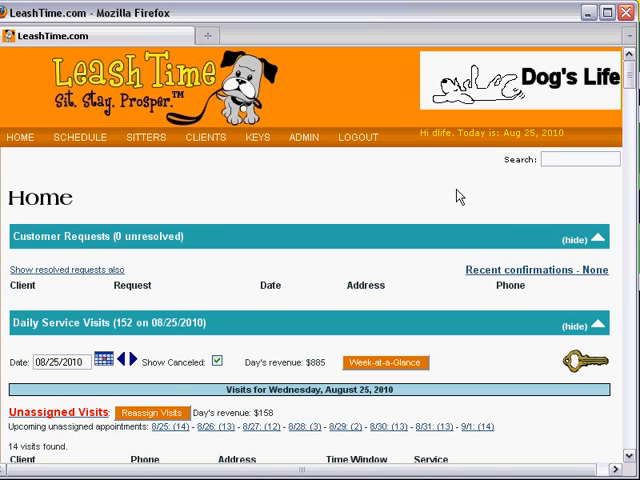
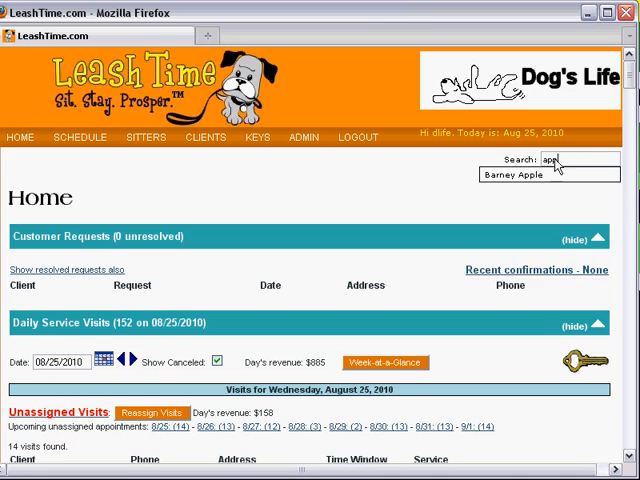
{"action": "mouse_move", "coordinate": [548, 175]}
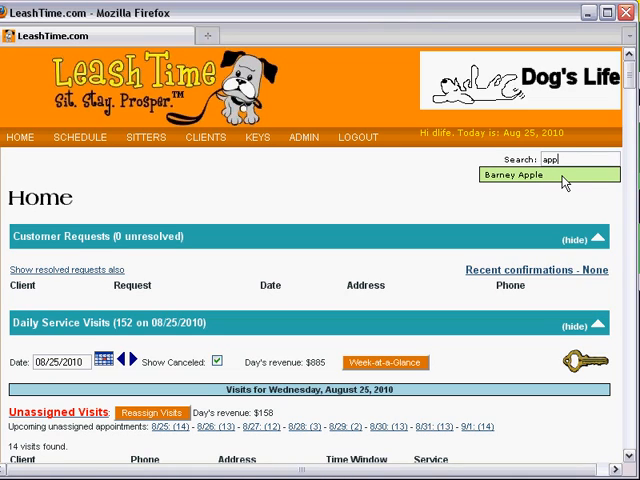
{"action": "left_click", "coordinate": [514, 175]}
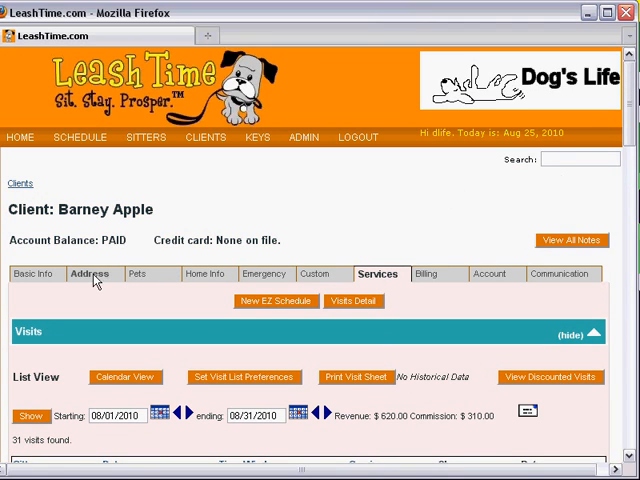
{"action": "left_click", "coordinate": [91, 273]}
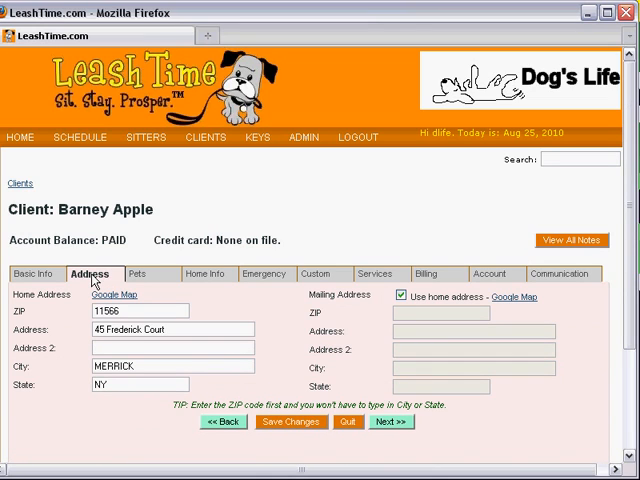
{"action": "mouse_move", "coordinate": [162, 337]}
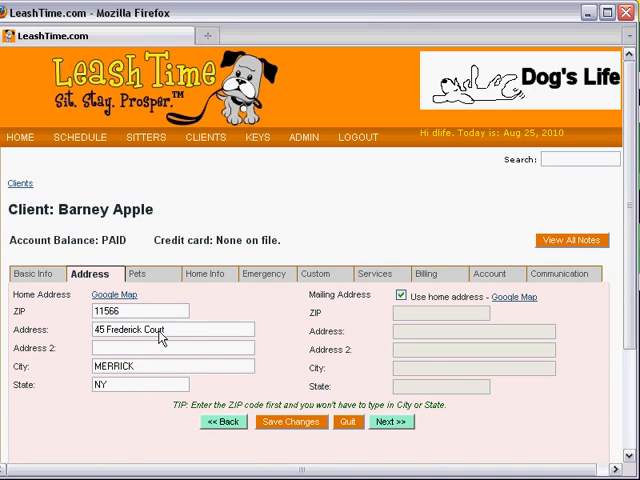
{"action": "mouse_move", "coordinate": [240, 304]}
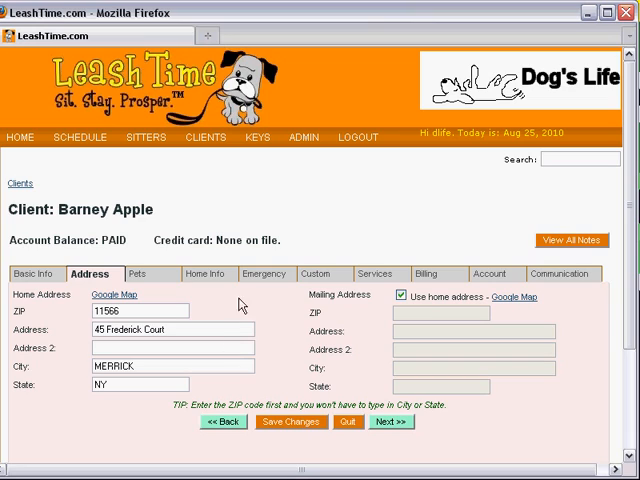
{"action": "mouse_move", "coordinate": [244, 214]}
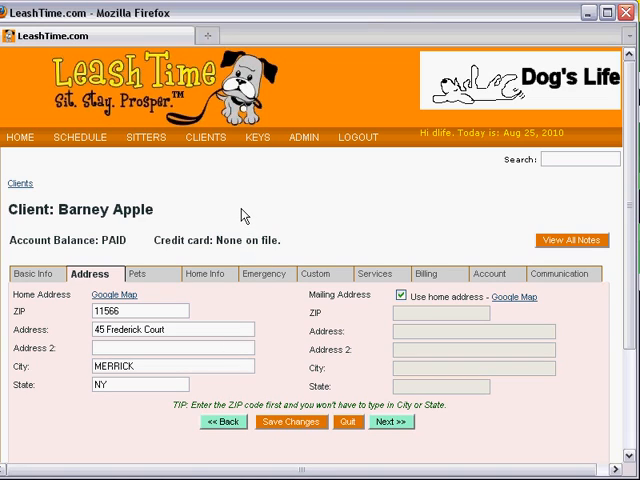
{"action": "mouse_move", "coordinate": [245, 213]}
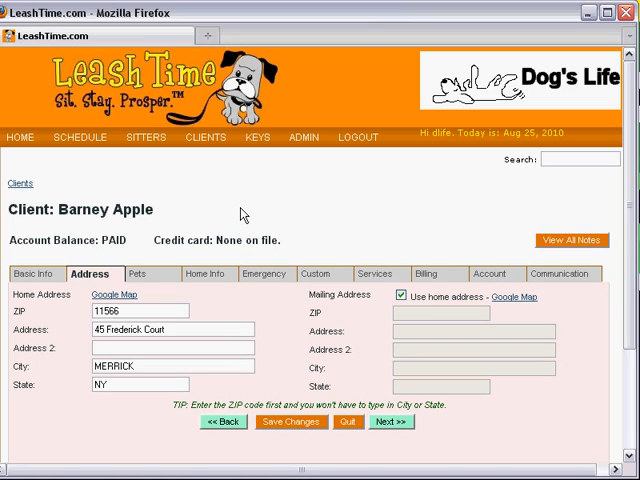
{"action": "mouse_move", "coordinate": [230, 205]}
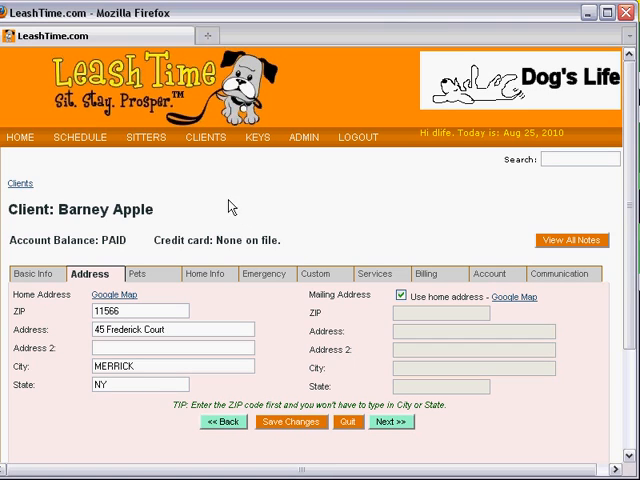
- Switch the Client List to show the 10 inactive clients
{"action": "left_click", "coordinate": [205, 137]}
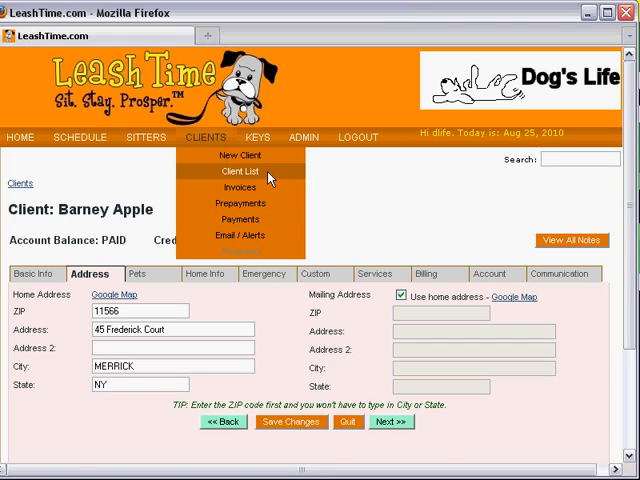
{"action": "left_click", "coordinate": [234, 171]}
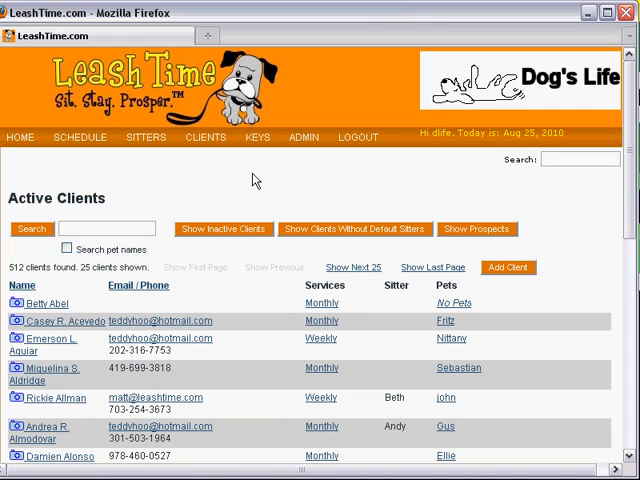
{"action": "mouse_move", "coordinate": [250, 192]}
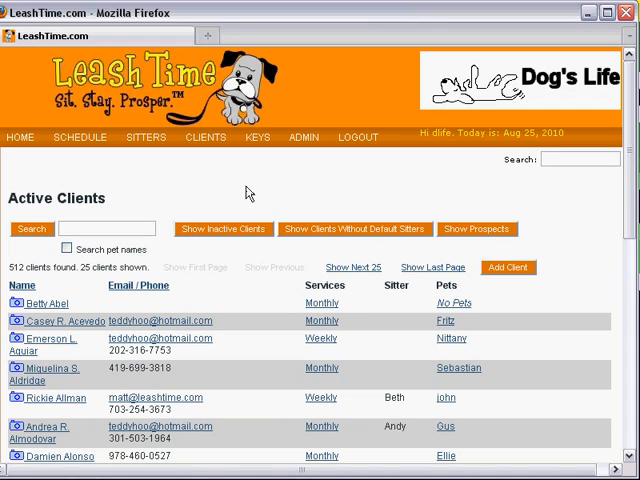
{"action": "left_click", "coordinate": [222, 229]}
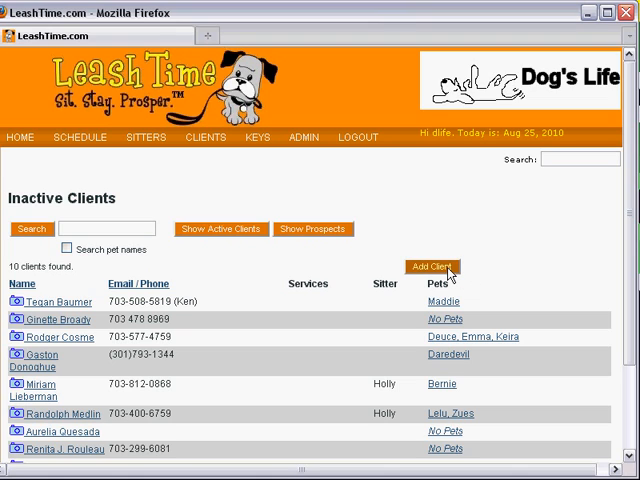
{"action": "left_click", "coordinate": [432, 266]}
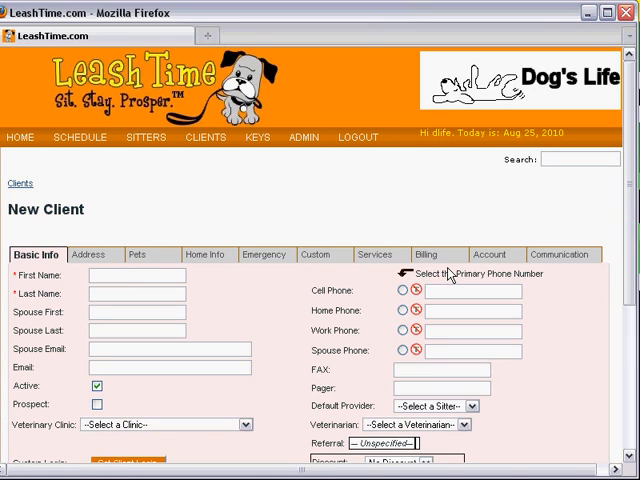
{"action": "mouse_move", "coordinate": [123, 279]}
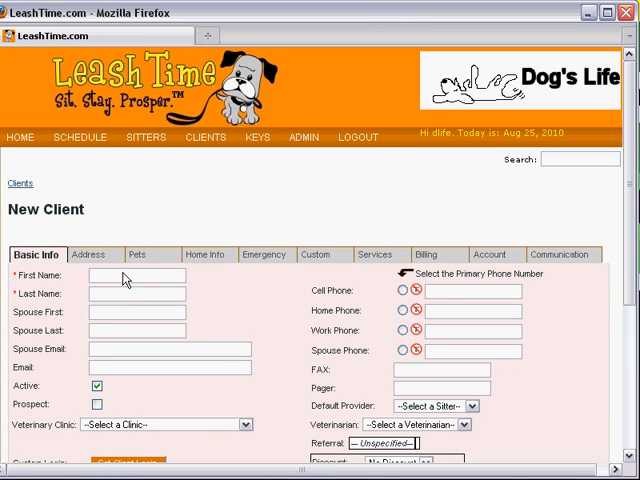
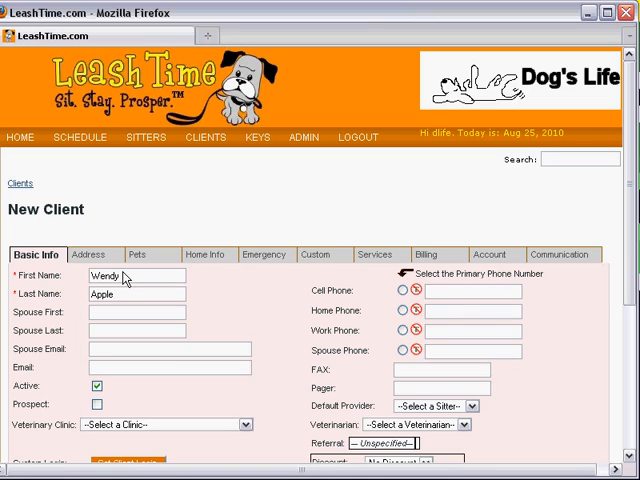
{"action": "mouse_move", "coordinate": [148, 282]}
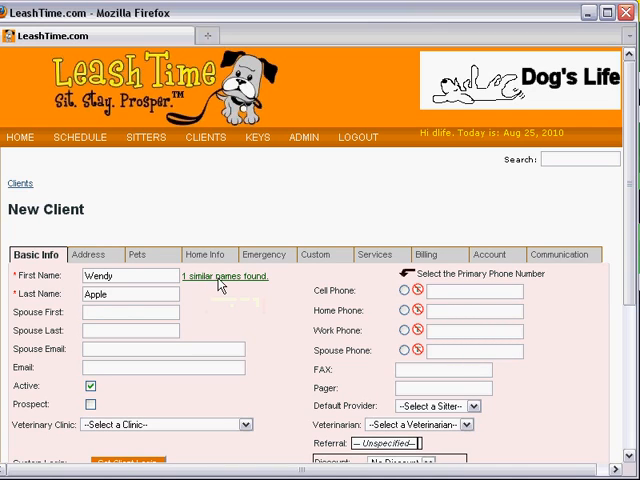
{"action": "mouse_move", "coordinate": [225, 276]}
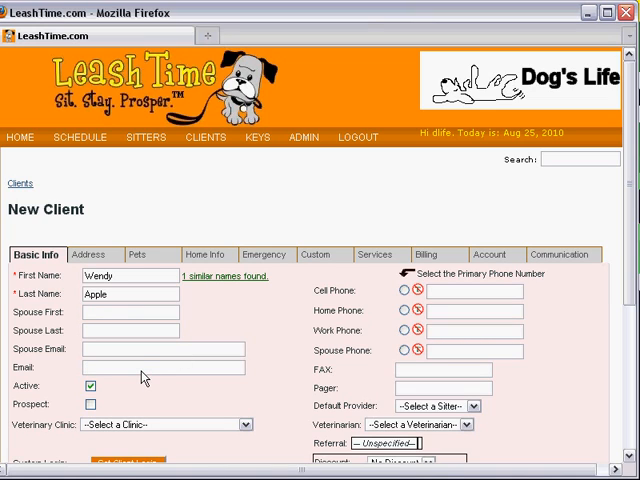
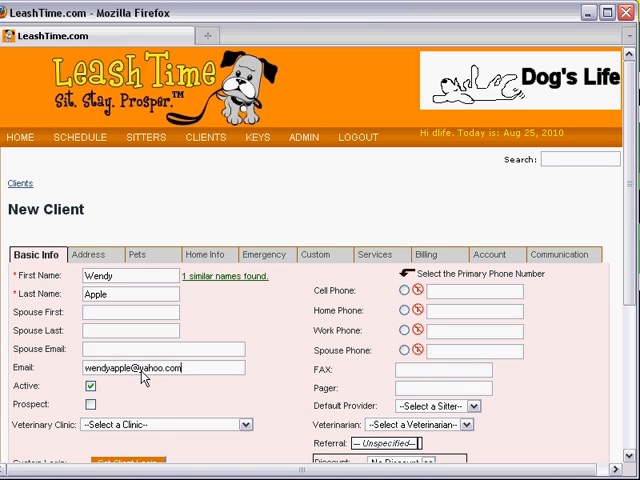
{"action": "mouse_move", "coordinate": [310, 334]}
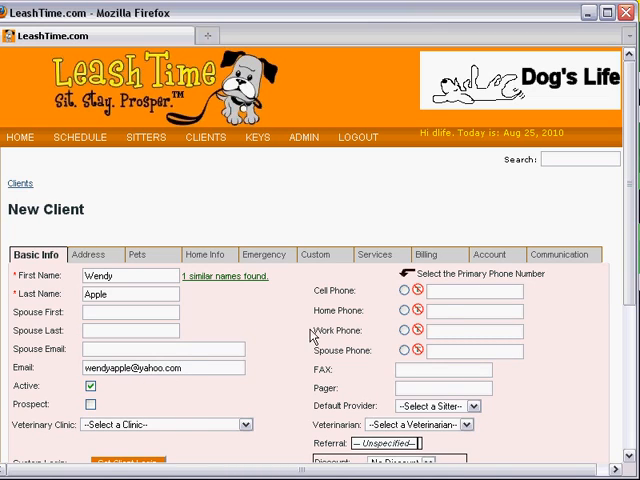
{"action": "type", "text": "5"}
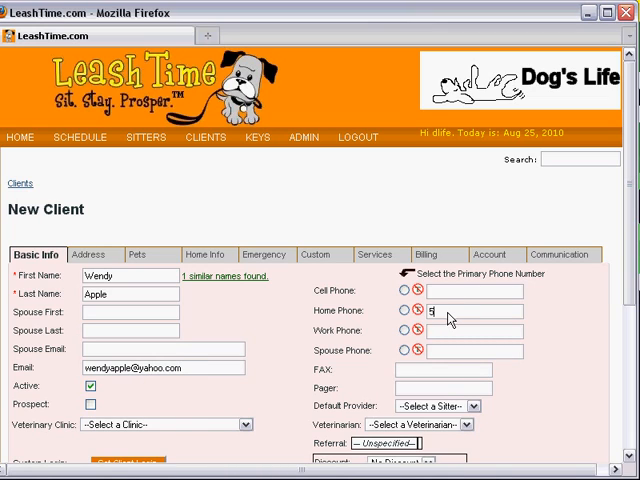
{"action": "type", "text": "55-1212"}
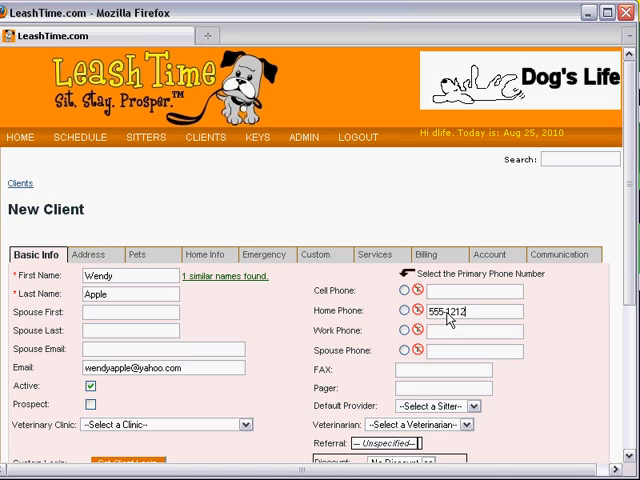
{"action": "mouse_move", "coordinate": [283, 345]}
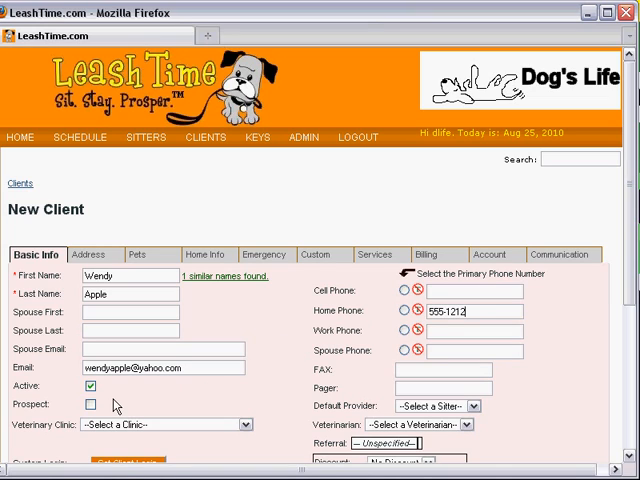
{"action": "left_click", "coordinate": [90, 404]}
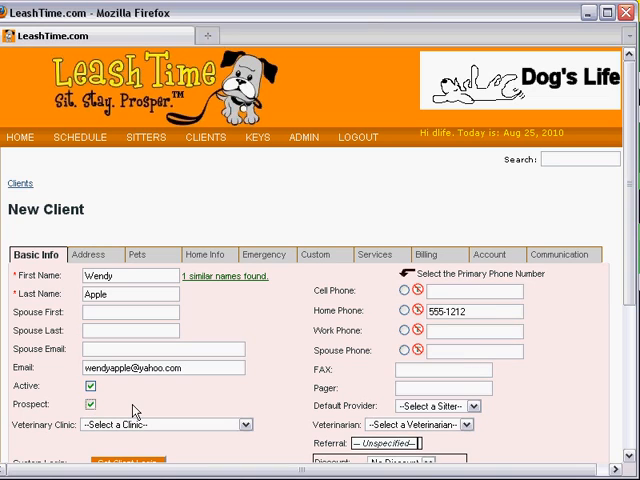
{"action": "left_click", "coordinate": [90, 404]}
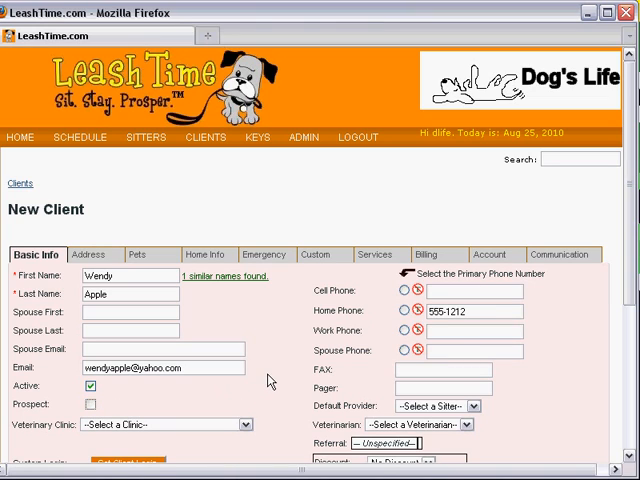
{"action": "scroll", "scroll_direction": "down", "scroll_amount": 3}
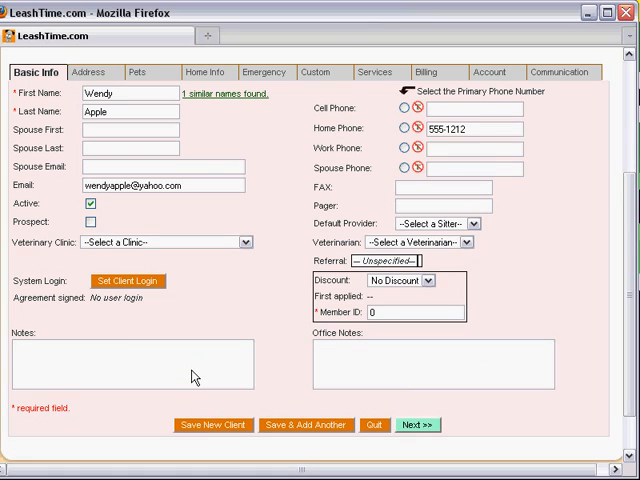
{"action": "mouse_move", "coordinate": [362, 372]}
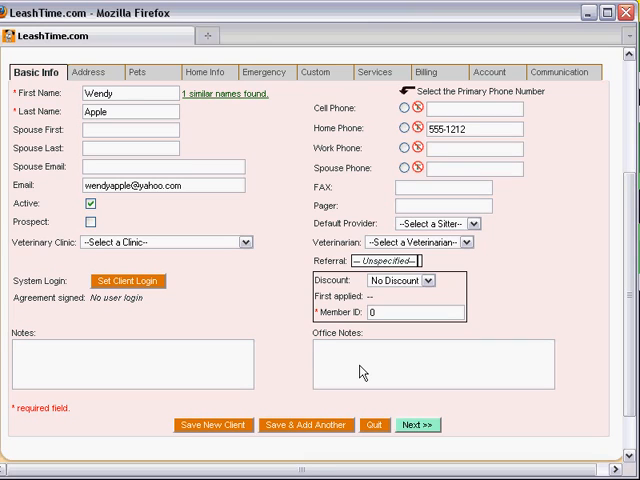
{"action": "type", "text": "Her dogs are annoy"}
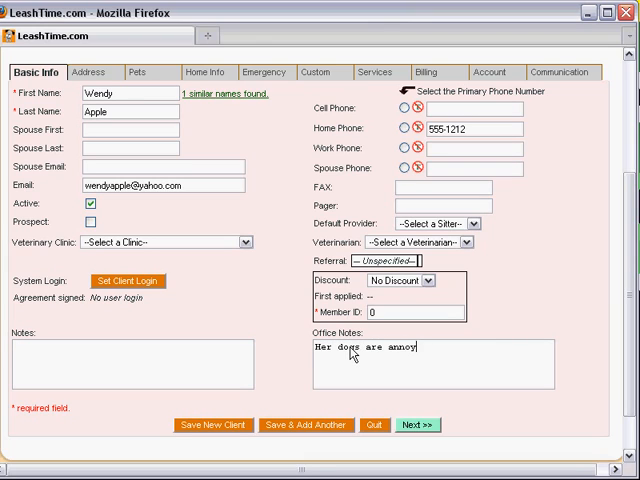
{"action": "type", "text": "ing."}
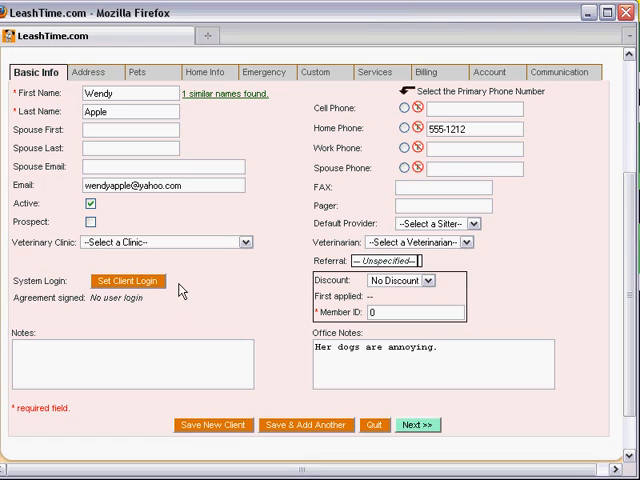
{"action": "left_click", "coordinate": [127, 281]}
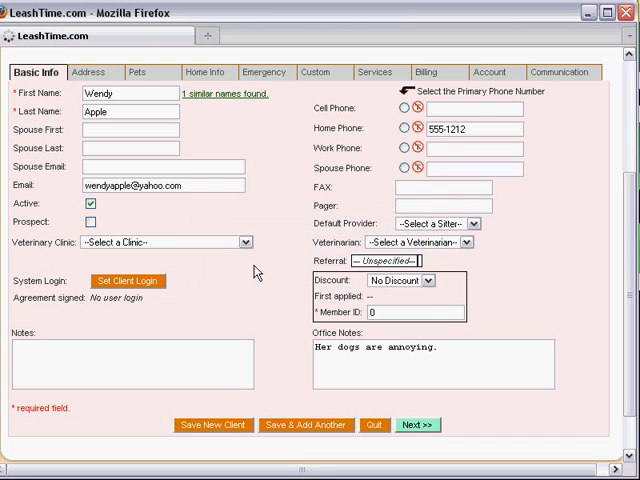
{"action": "left_click", "coordinate": [213, 424]}
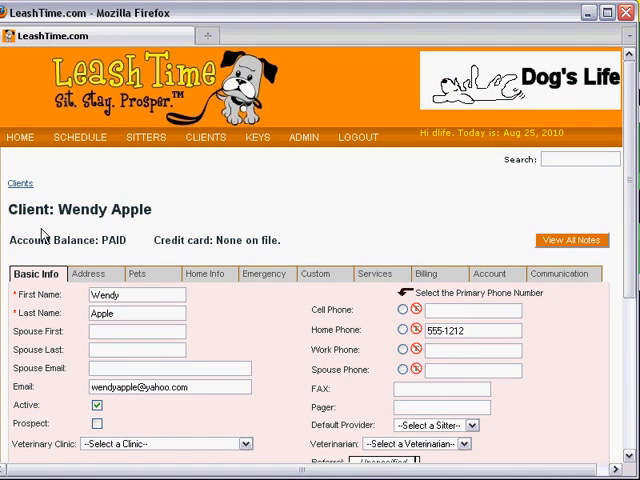
- Create Wendy's login with her email as the username, after checking availability, plus a temporary password
{"action": "scroll", "scroll_direction": "down", "scroll_amount": 3}
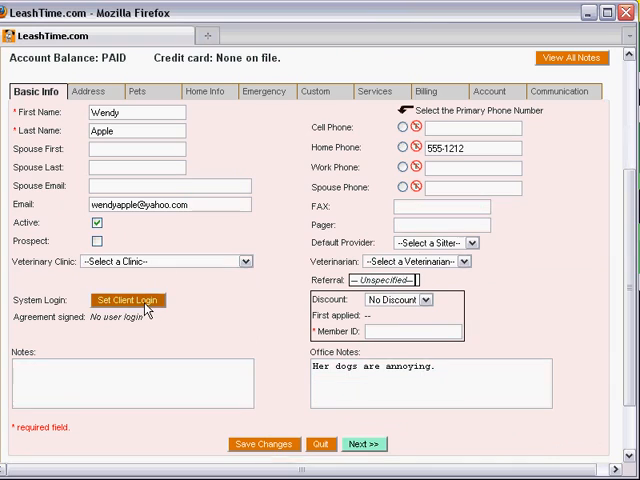
{"action": "left_click", "coordinate": [127, 300]}
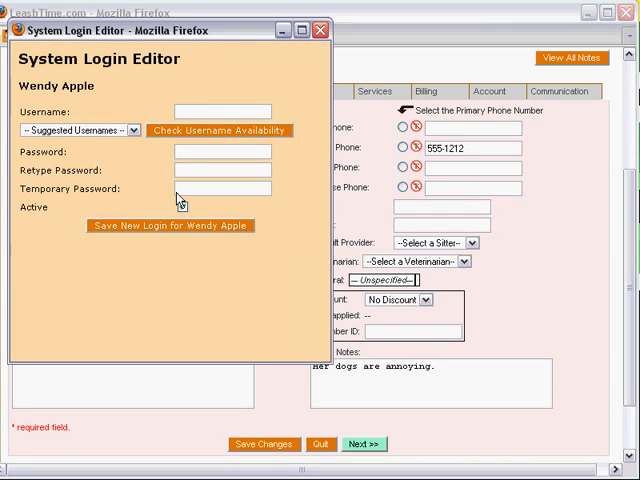
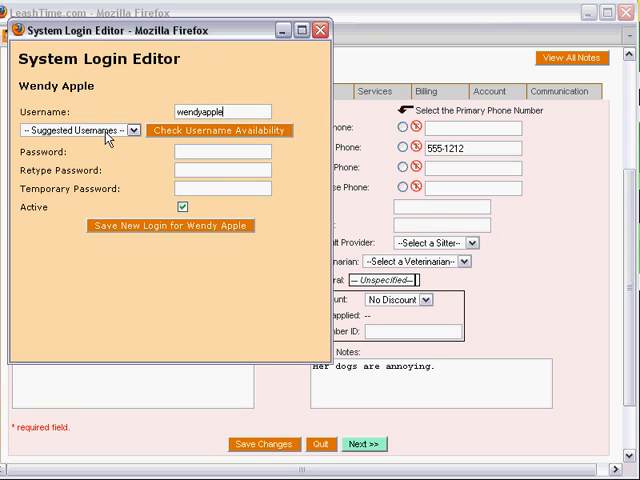
{"action": "left_click", "coordinate": [100, 130]}
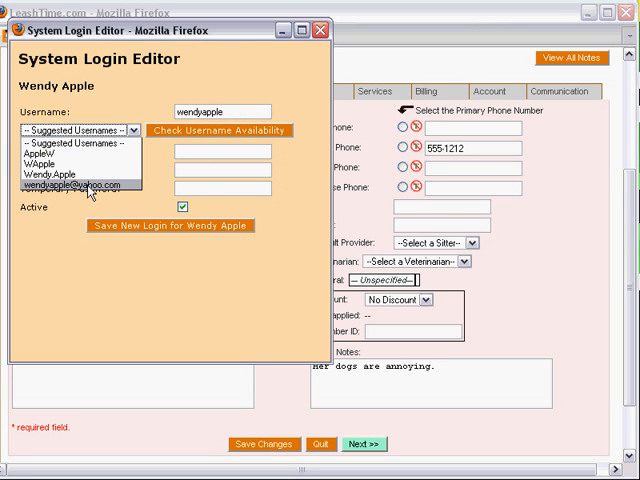
{"action": "left_click", "coordinate": [72, 185]}
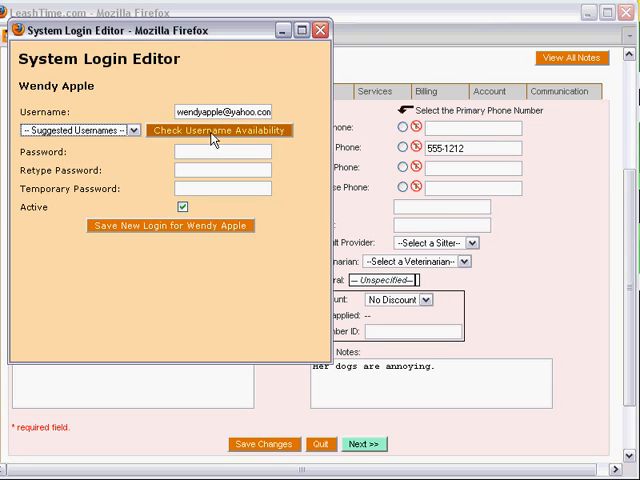
{"action": "left_click", "coordinate": [222, 130]}
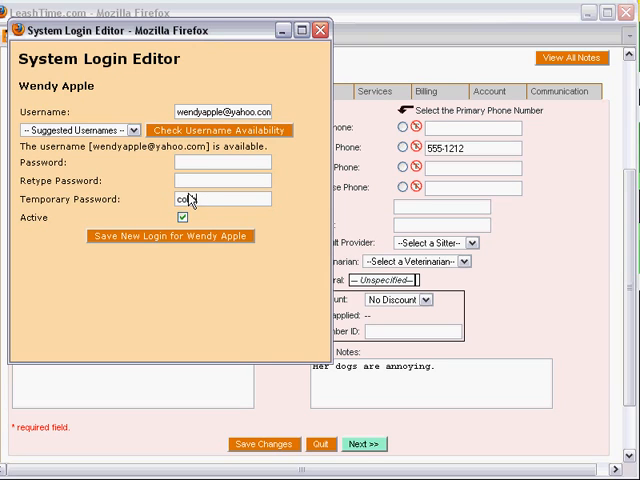
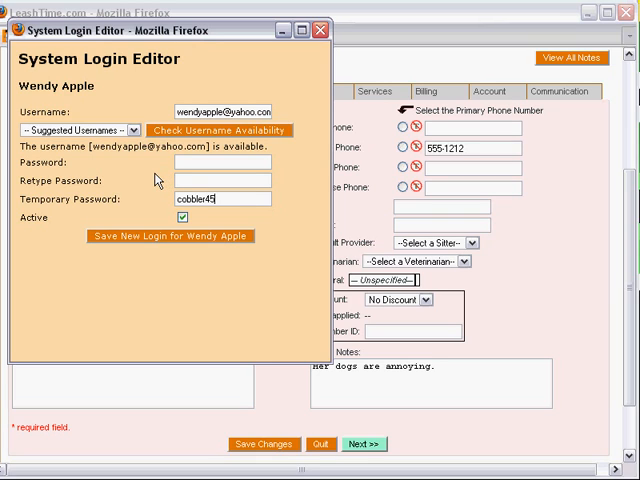
{"action": "mouse_move", "coordinate": [65, 220]}
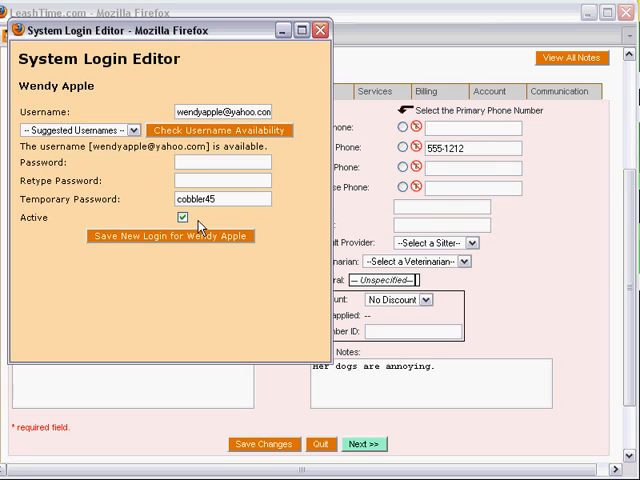
{"action": "left_click", "coordinate": [184, 218]}
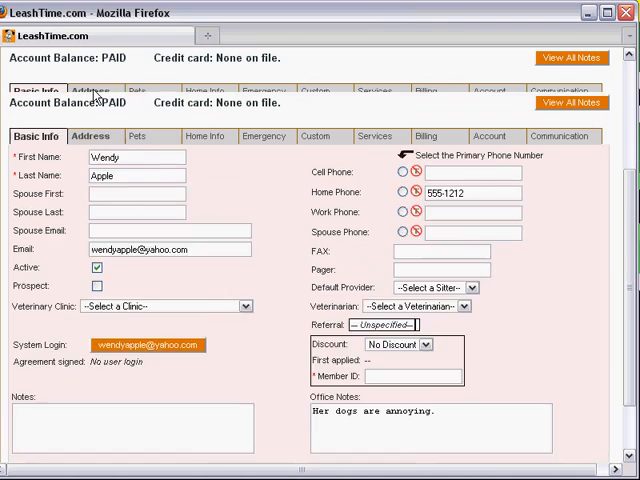
{"action": "left_click", "coordinate": [90, 135]}
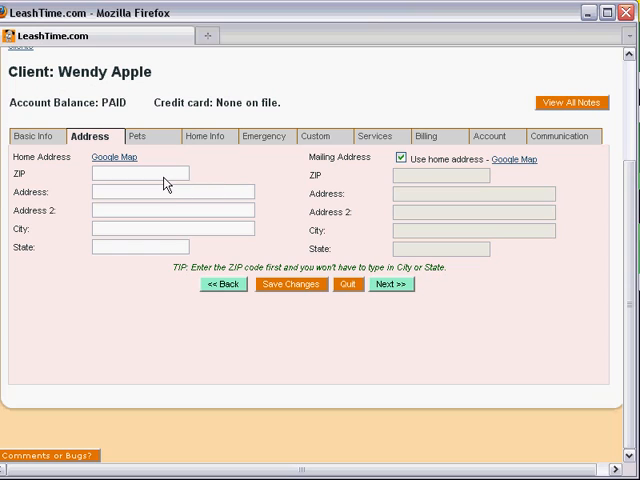
{"action": "mouse_move", "coordinate": [370, 164]}
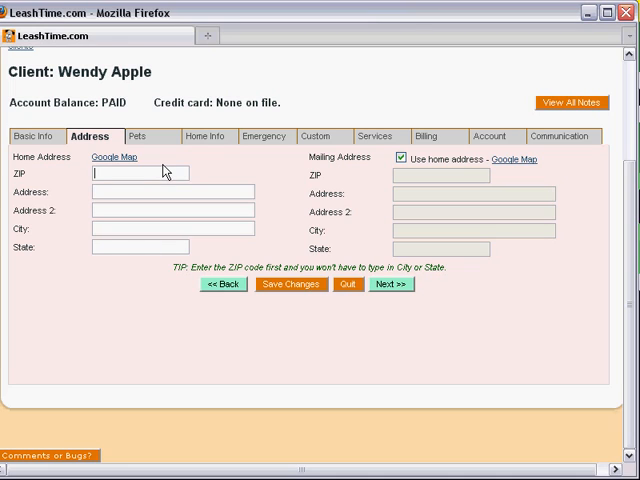
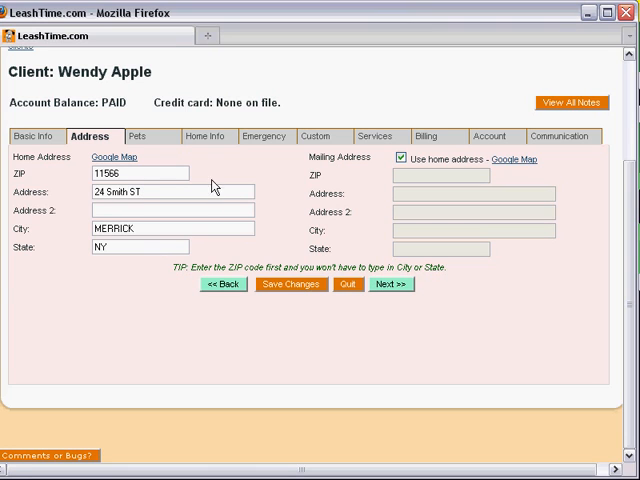
{"action": "left_click", "coordinate": [137, 136]}
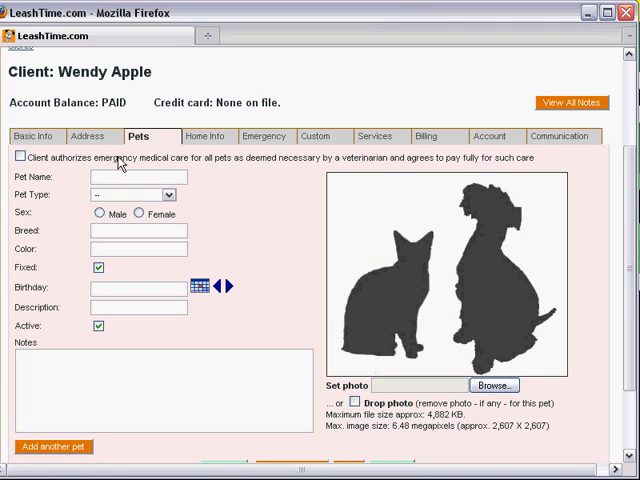
- Authorize emergency vet care and enter Mac, a black male Scottie dog
{"action": "left_click", "coordinate": [20, 158]}
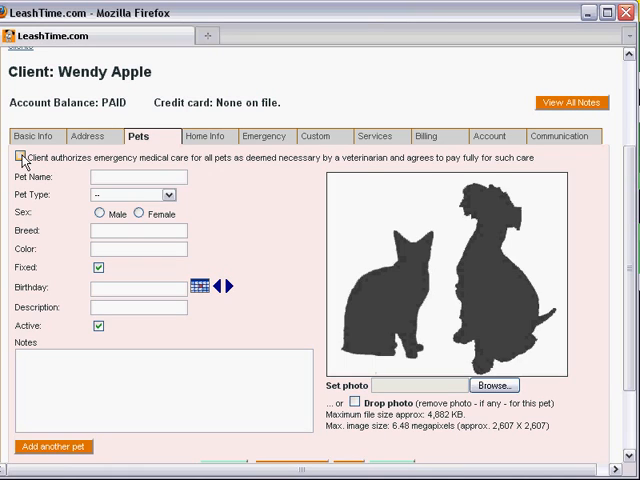
{"action": "left_click", "coordinate": [22, 158]}
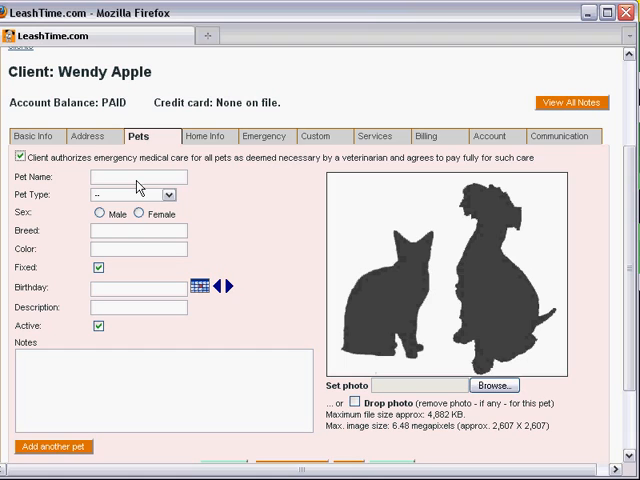
{"action": "type", "text": "Mad"}
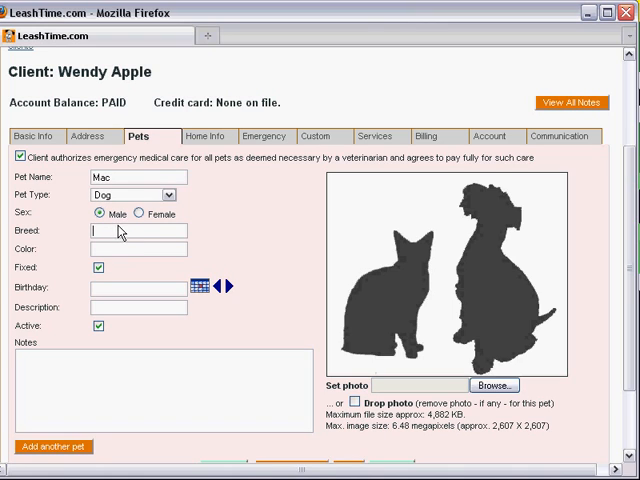
{"action": "type", "text": "Scottie"}
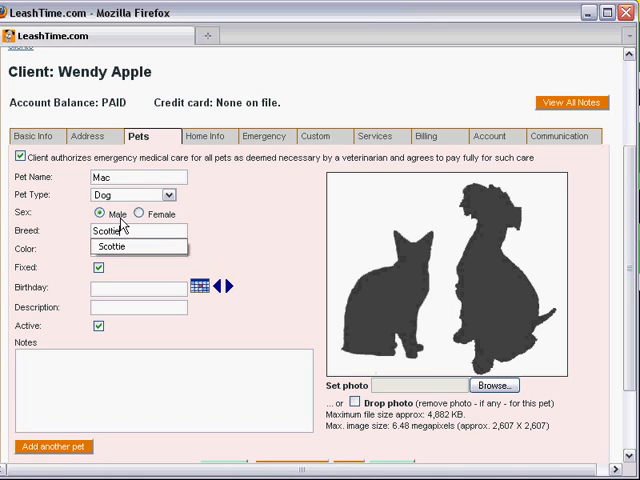
{"action": "type", "text": "black"}
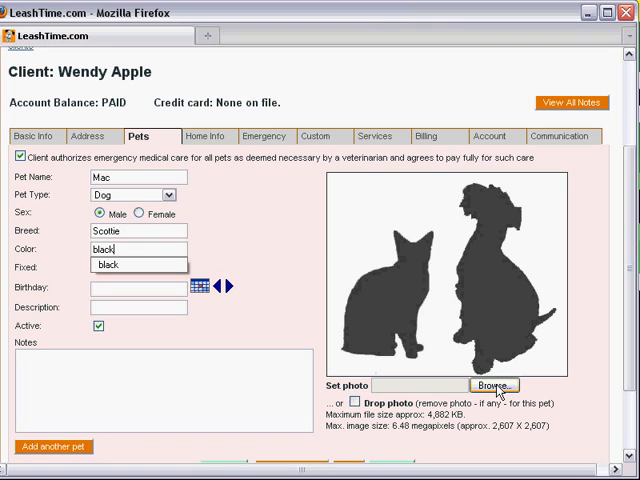
- Attach mac.jpg as Mac's photo and acknowledge it uploads on save
{"action": "left_click", "coordinate": [491, 385]}
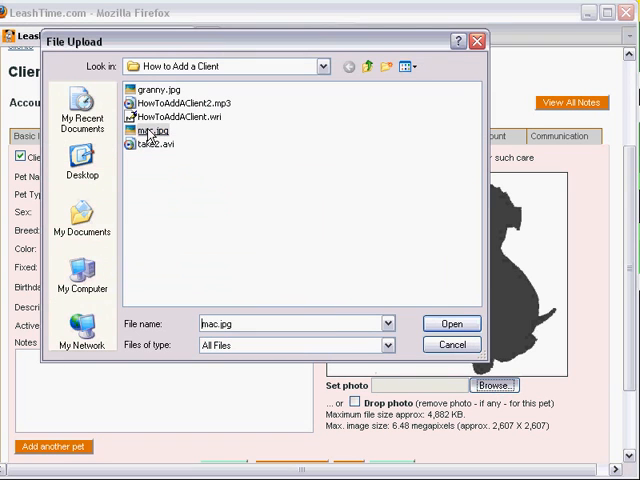
{"action": "left_click", "coordinate": [451, 323]}
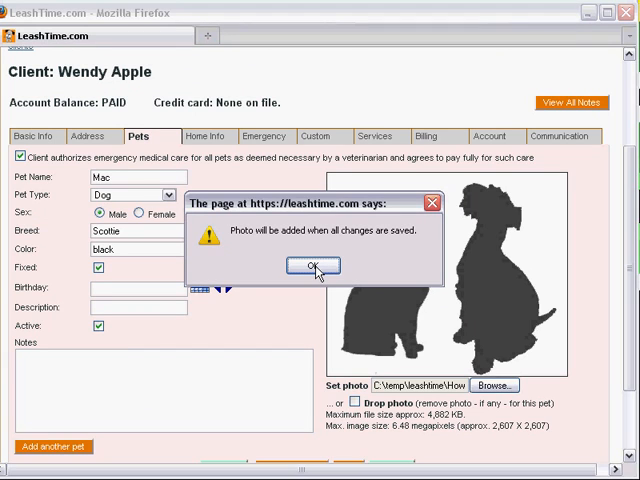
{"action": "left_click", "coordinate": [315, 266]}
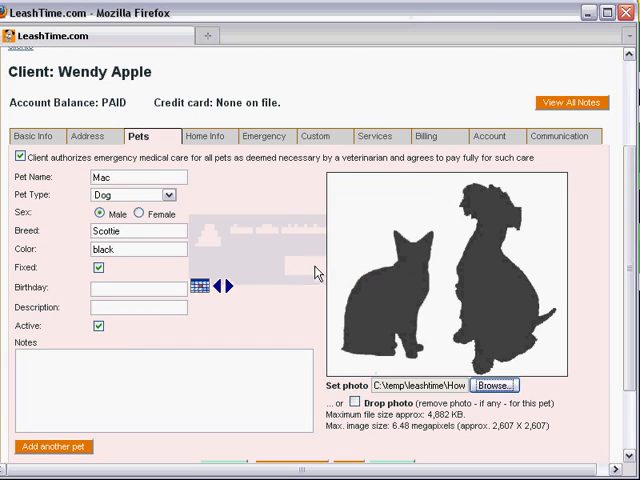
{"action": "scroll", "scroll_direction": "down", "scroll_amount": 3}
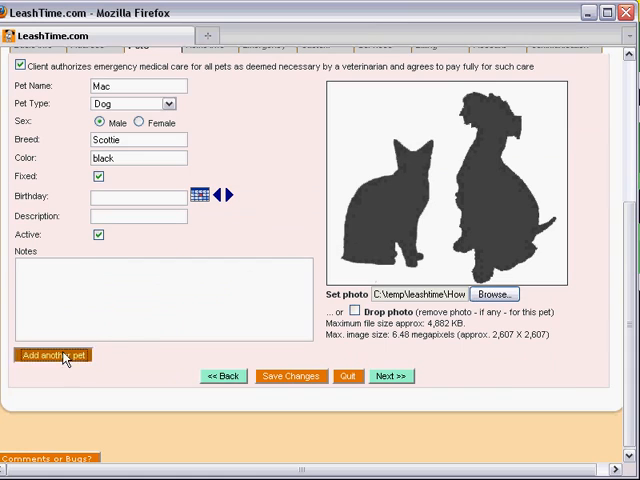
- Add a second pet, Granny, a yellow Lab dog
{"action": "left_click", "coordinate": [52, 355]}
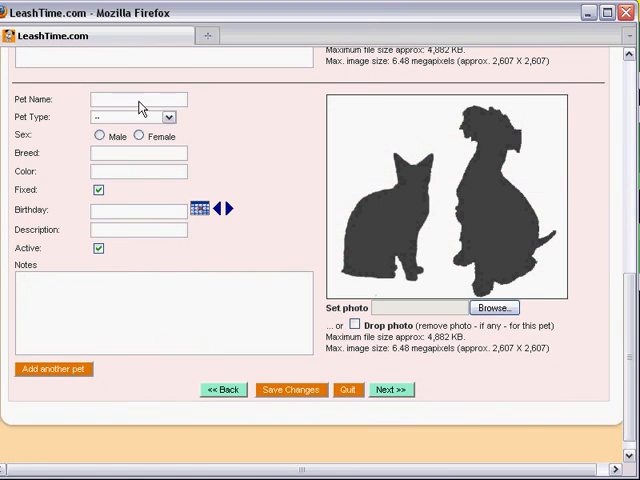
{"action": "type", "text": "Granny"}
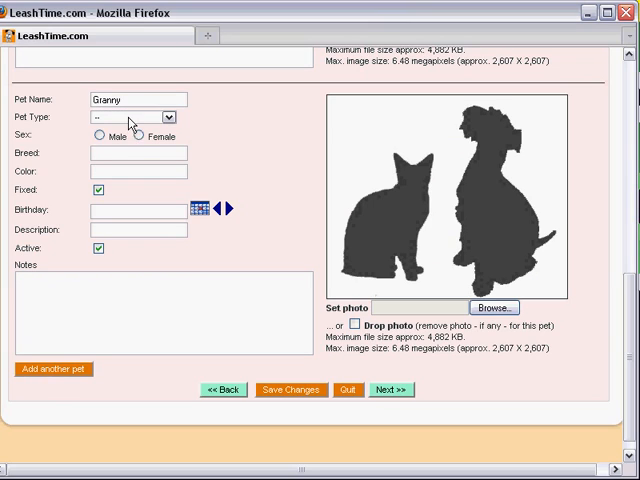
{"action": "left_click", "coordinate": [137, 116]}
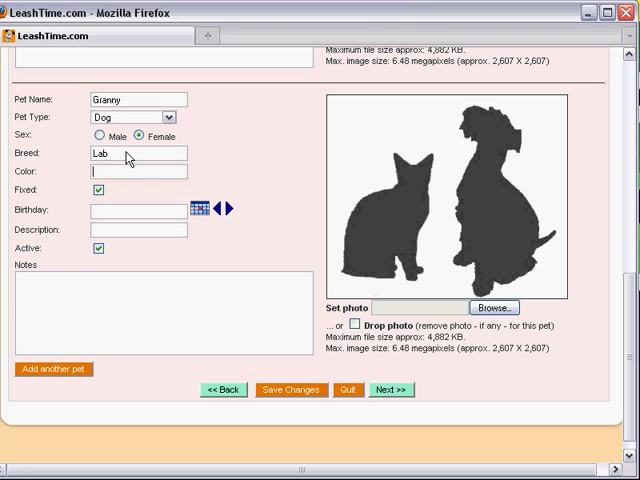
{"action": "type", "text": "yellow"}
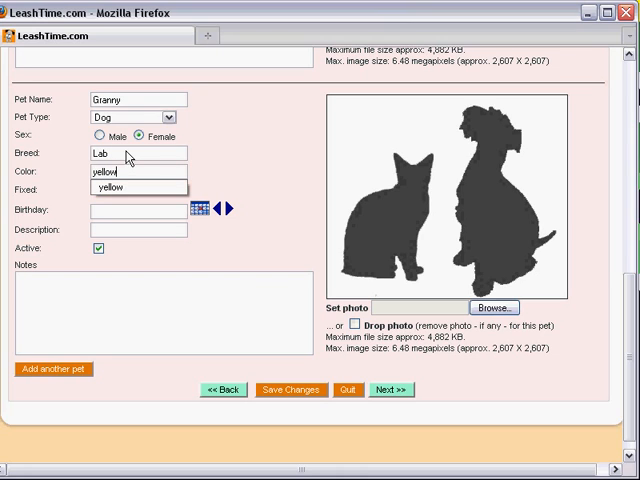
- Upload a Labrador photo for Granny and save the pet changes
{"action": "left_click", "coordinate": [491, 307]}
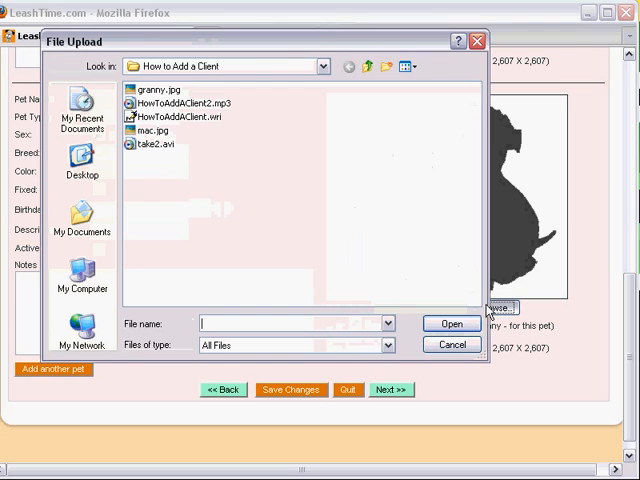
{"action": "left_click", "coordinate": [451, 323]}
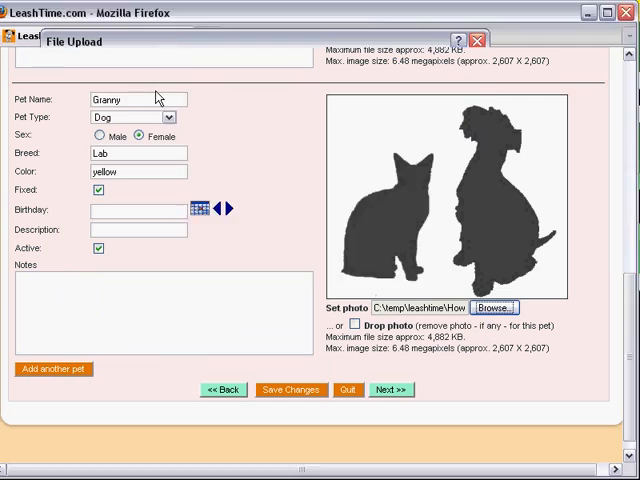
{"action": "left_click", "coordinate": [477, 39]}
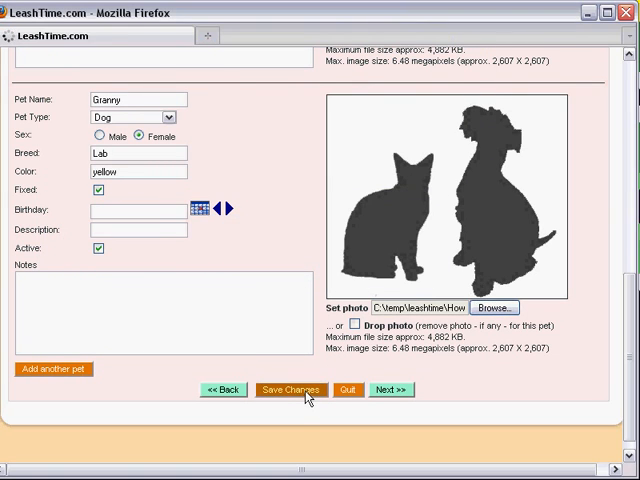
{"action": "left_click", "coordinate": [390, 390]}
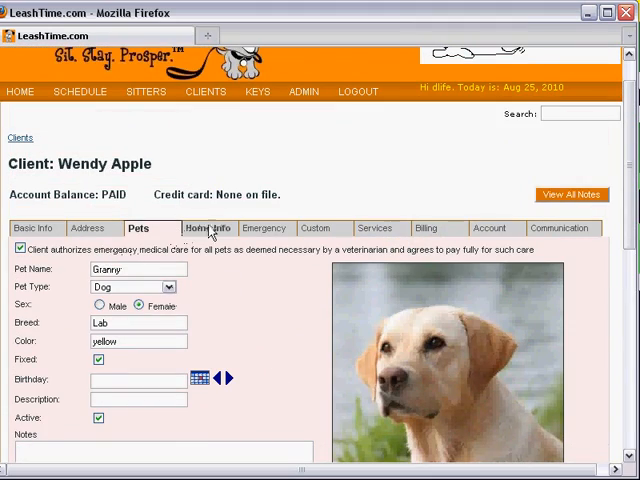
- View the blank Home Info section and its key Copies dropdown choices
{"action": "left_click", "coordinate": [207, 228]}
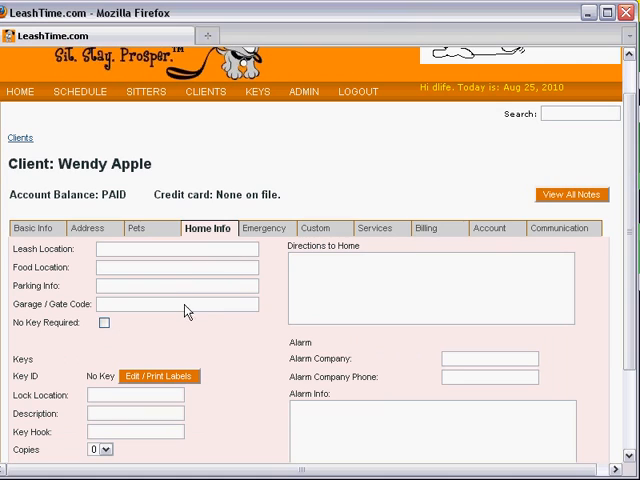
{"action": "mouse_move", "coordinate": [170, 333]}
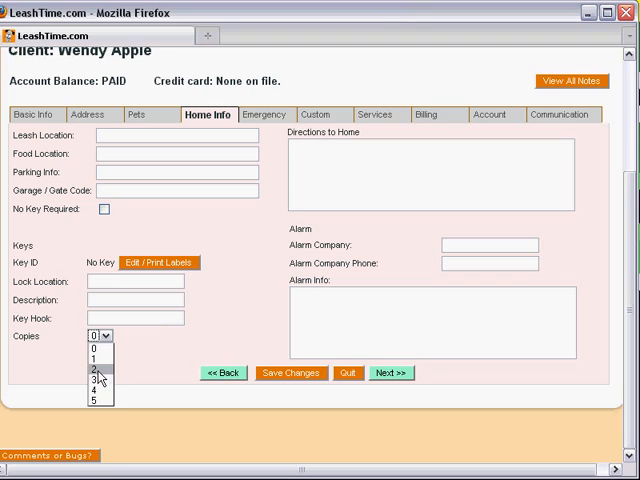
{"action": "left_click", "coordinate": [90, 364]}
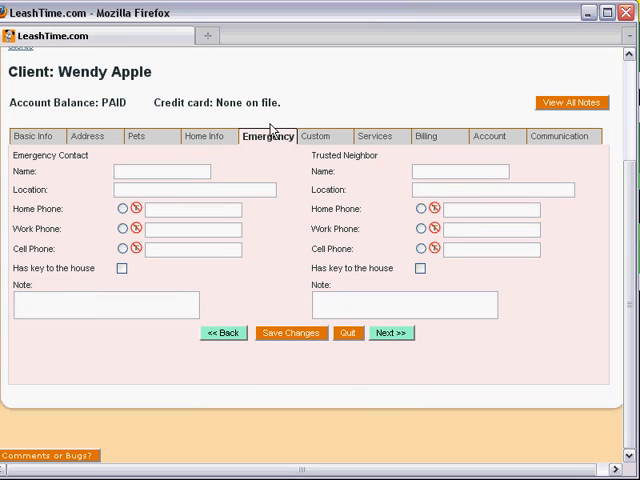
{"action": "mouse_move", "coordinate": [280, 190]}
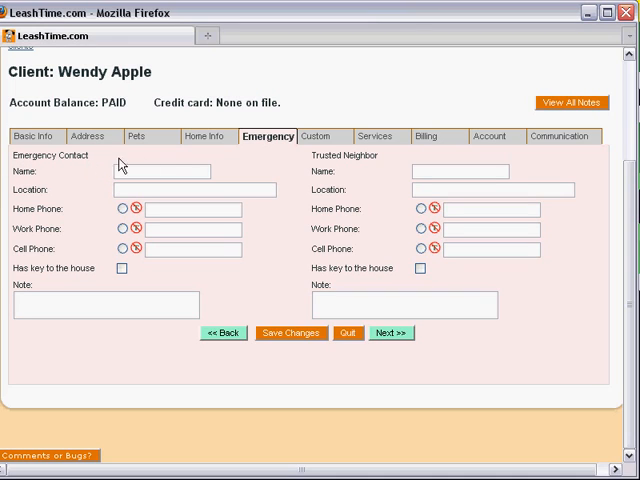
{"action": "mouse_move", "coordinate": [369, 170]}
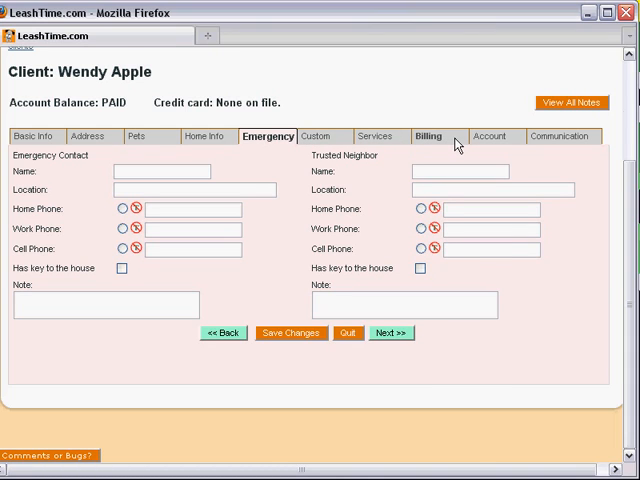
{"action": "left_click", "coordinate": [428, 136]}
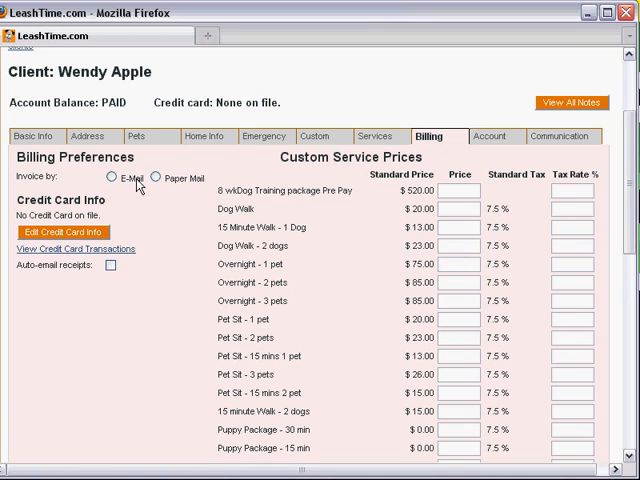
- Invoice by e-mail and price Dog Walk - 2 dogs at 25 and Overnight - 2 pets at 70
{"action": "left_click", "coordinate": [120, 176]}
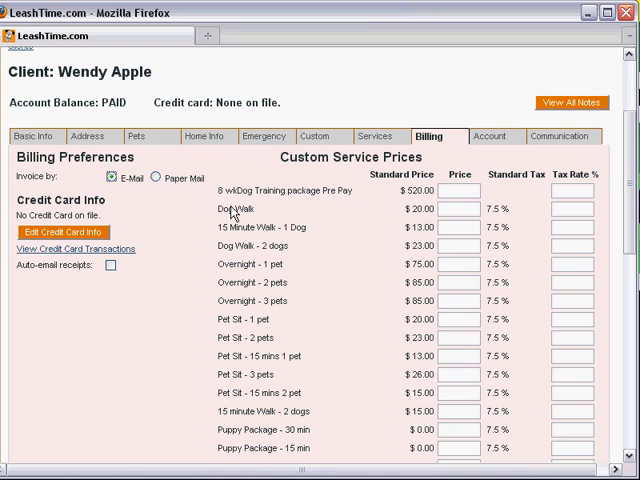
{"action": "mouse_move", "coordinate": [238, 212]}
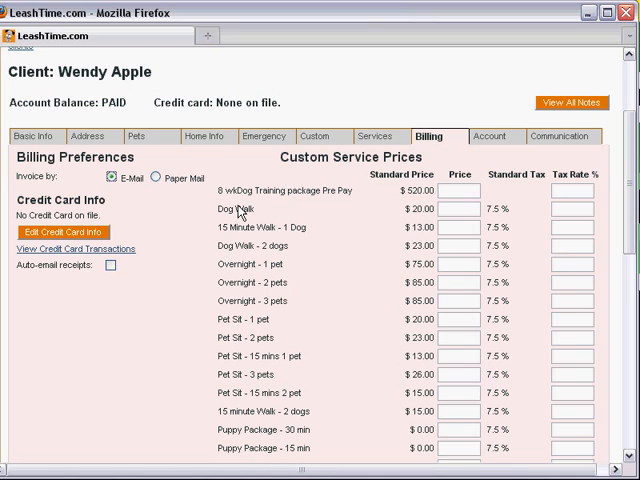
{"action": "mouse_move", "coordinate": [403, 227]}
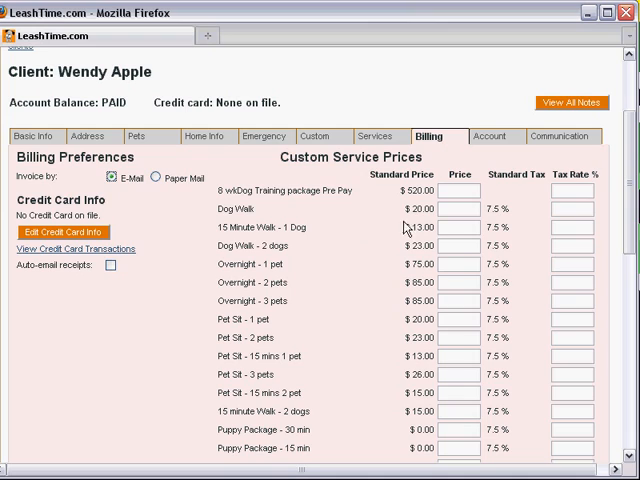
{"action": "mouse_move", "coordinate": [466, 253]}
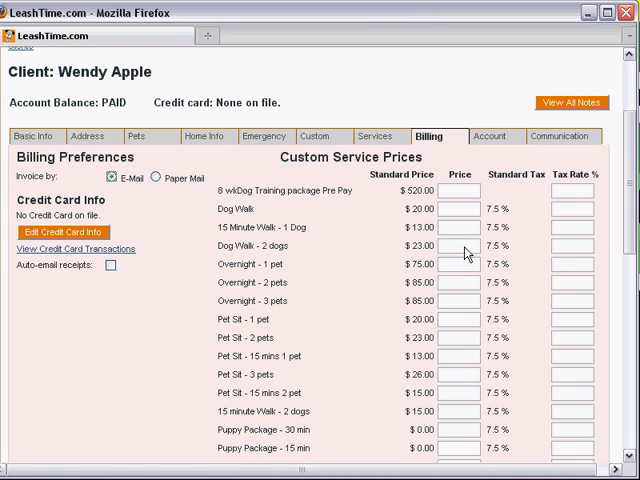
{"action": "type", "text": "2"}
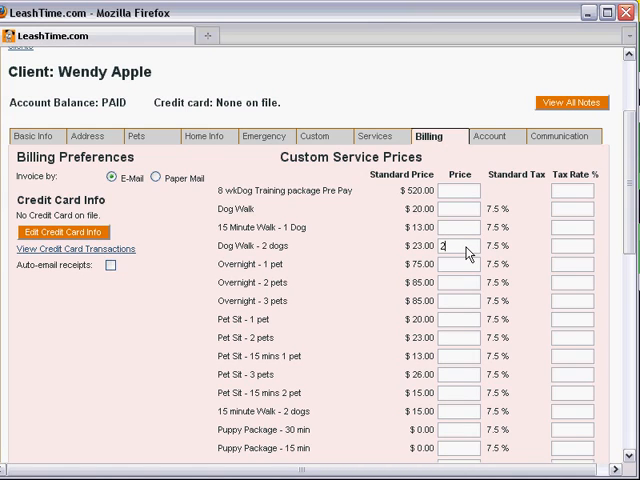
{"action": "type", "text": "5"}
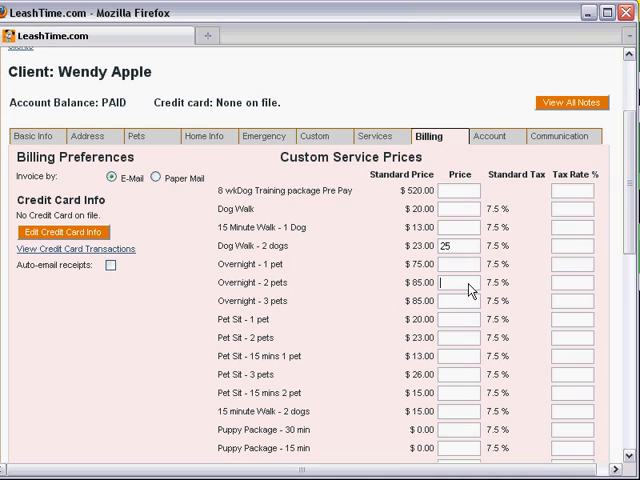
{"action": "type", "text": "70"}
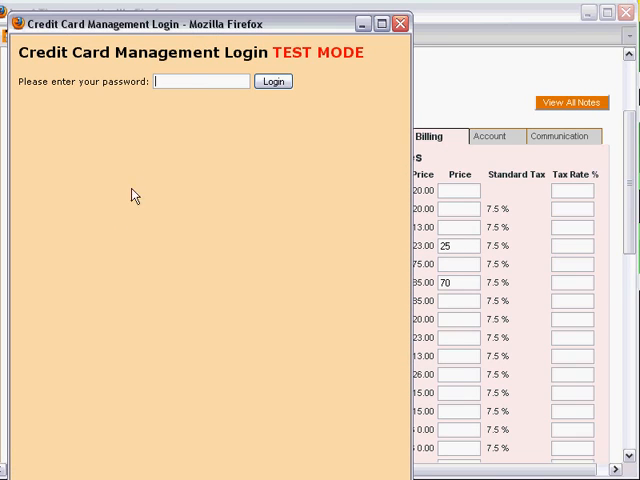
{"action": "mouse_move", "coordinate": [205, 72]}
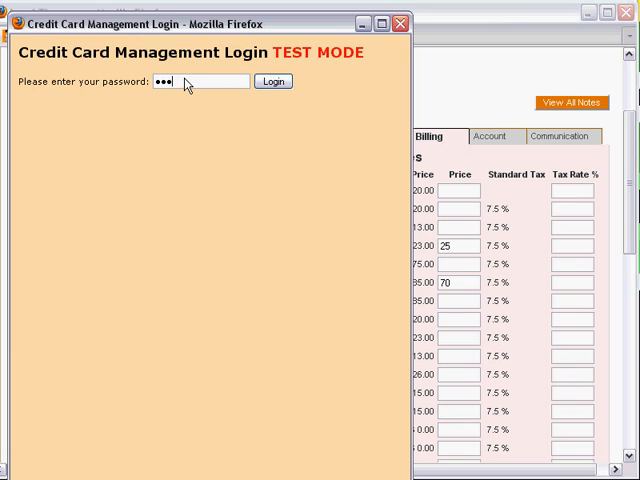
- Log in to card management and enter the card number ending 2222, confirming it's a Visa
{"action": "type", "text": "•"}
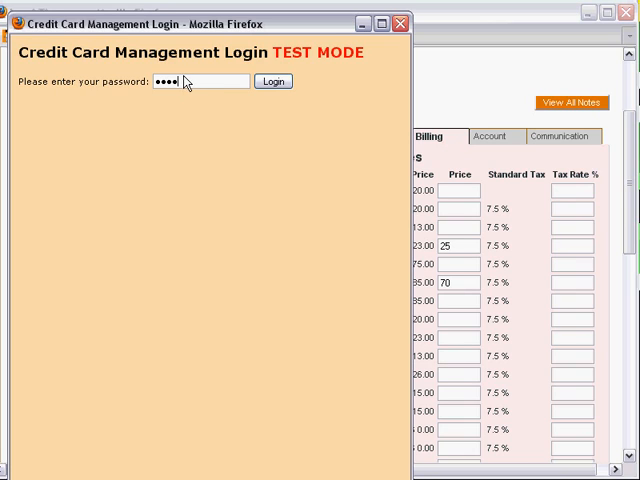
{"action": "left_click", "coordinate": [273, 81]}
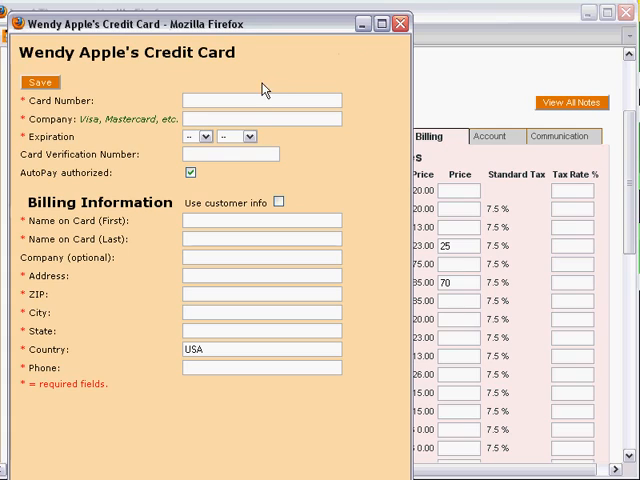
{"action": "type", "text": "4"}
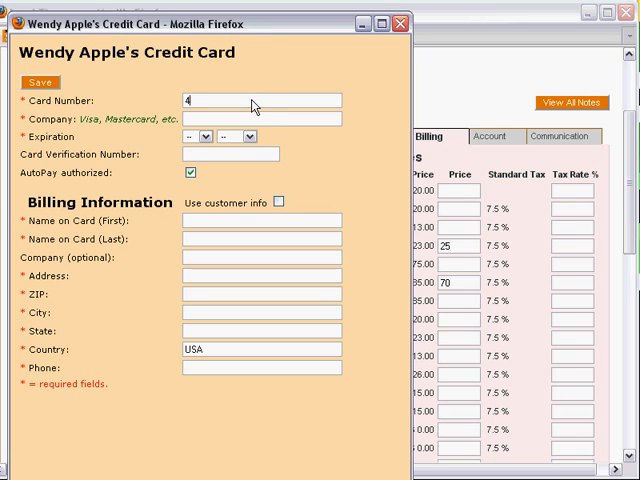
{"action": "type", "text": "222"}
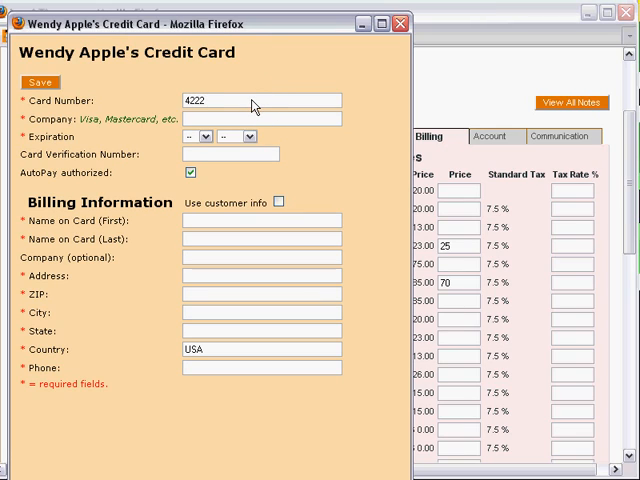
{"action": "type", "text": "2222 2222"}
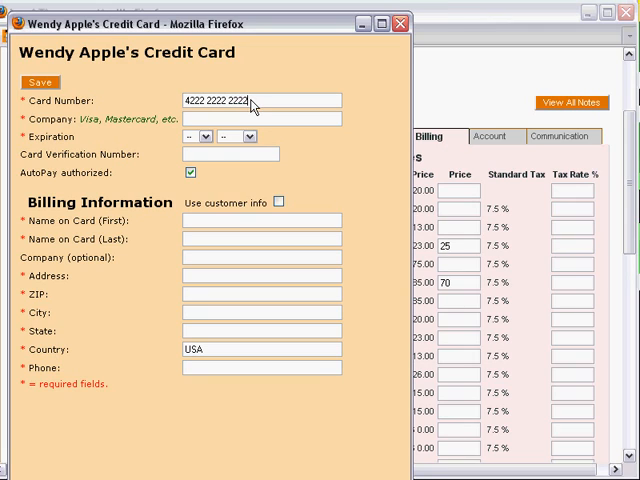
{"action": "type", "text": "2222"}
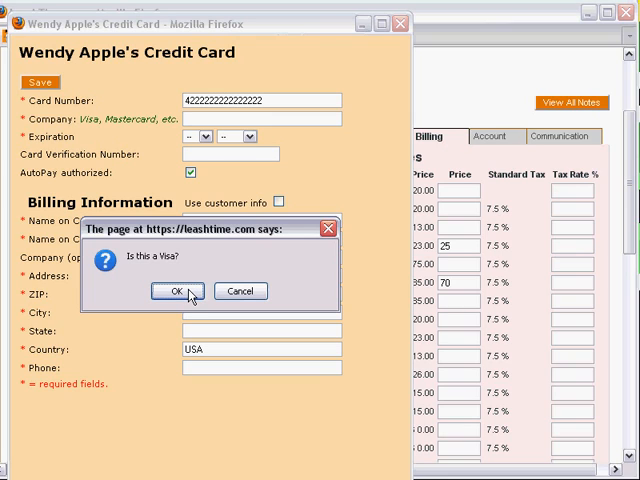
{"action": "left_click", "coordinate": [179, 291]}
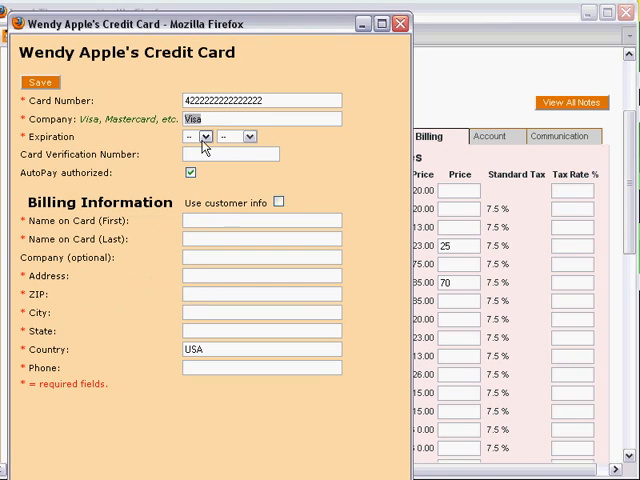
- Set expiry 04/12 and CVV, use the client's details as billing info, and save the card
{"action": "left_click", "coordinate": [204, 137]}
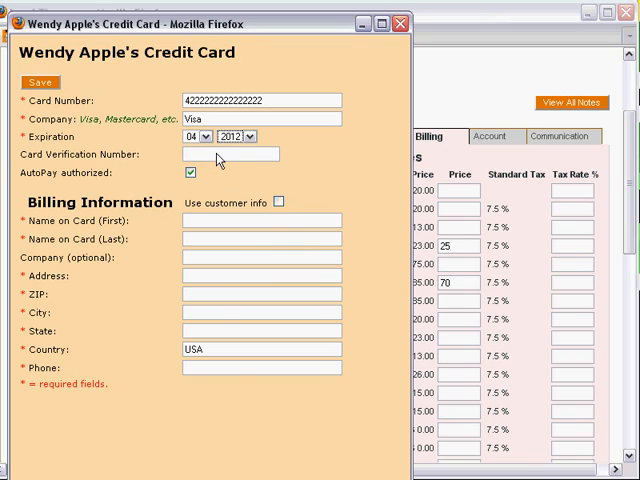
{"action": "type", "text": "678"}
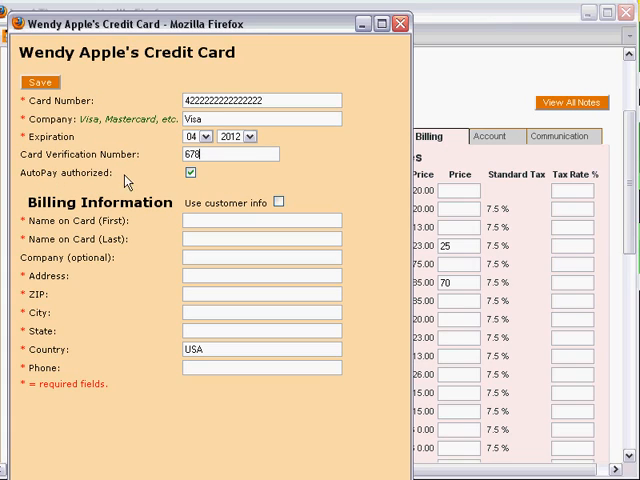
{"action": "mouse_move", "coordinate": [207, 181]}
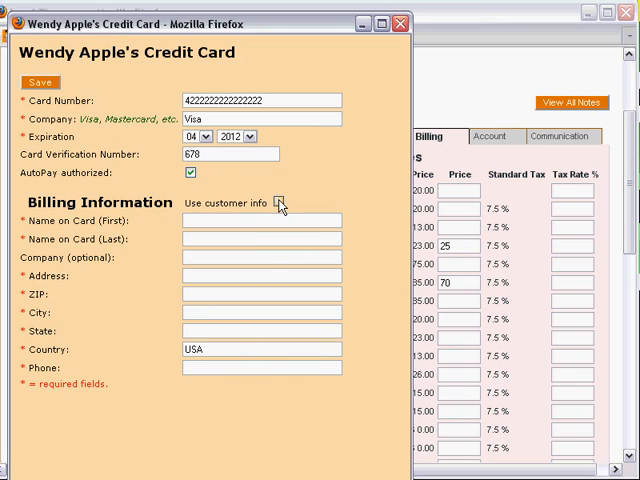
{"action": "left_click", "coordinate": [273, 203]}
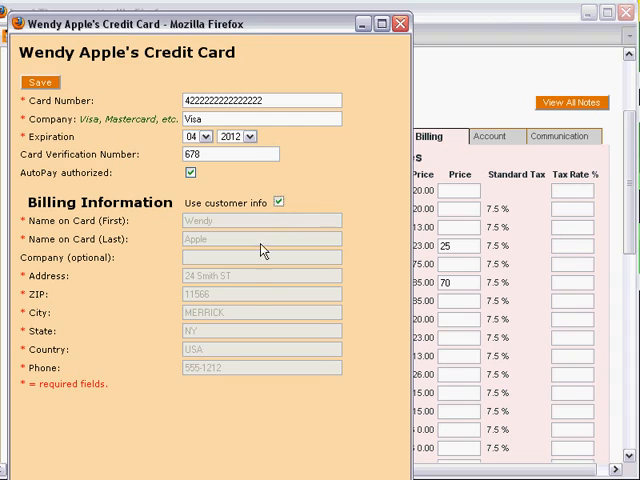
{"action": "left_click", "coordinate": [40, 83]}
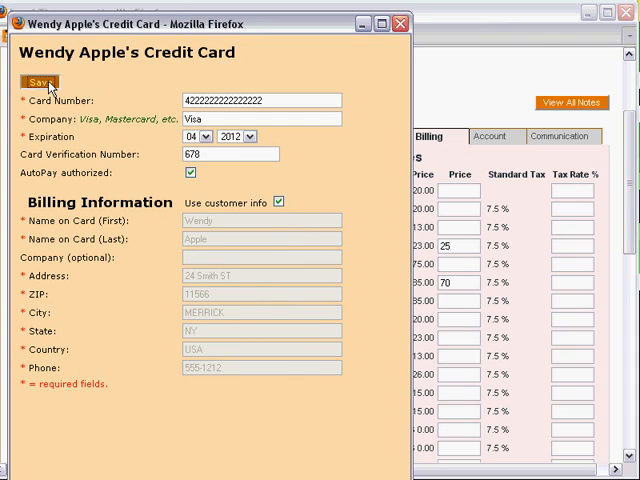
{"action": "left_click", "coordinate": [37, 82]}
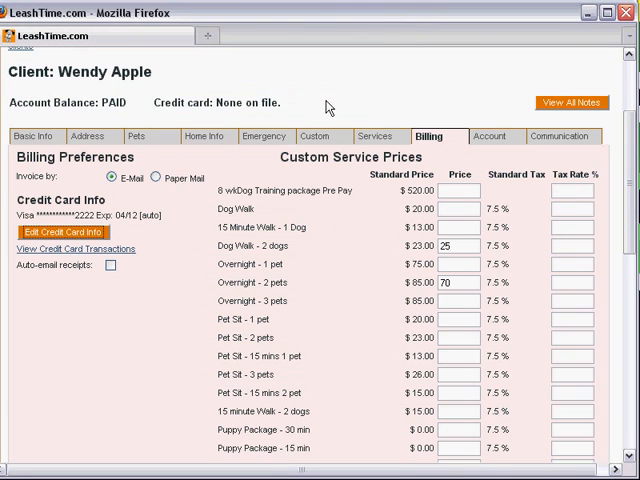
- Save the billing page so prices 25.00 and 70.00 and the Visa persist
{"action": "scroll", "scroll_direction": "down", "scroll_amount": 3}
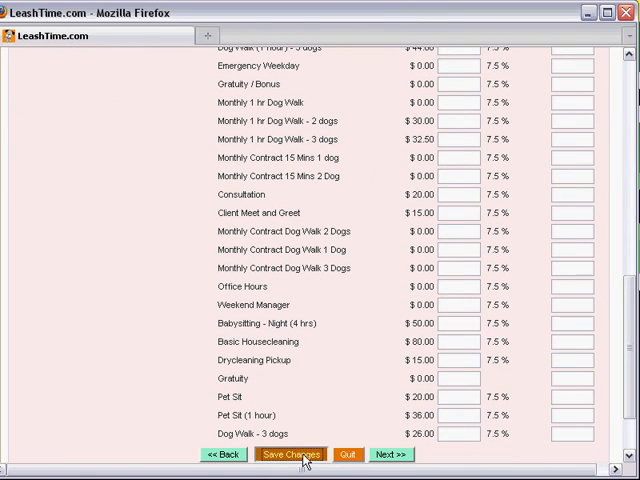
{"action": "left_click", "coordinate": [293, 453]}
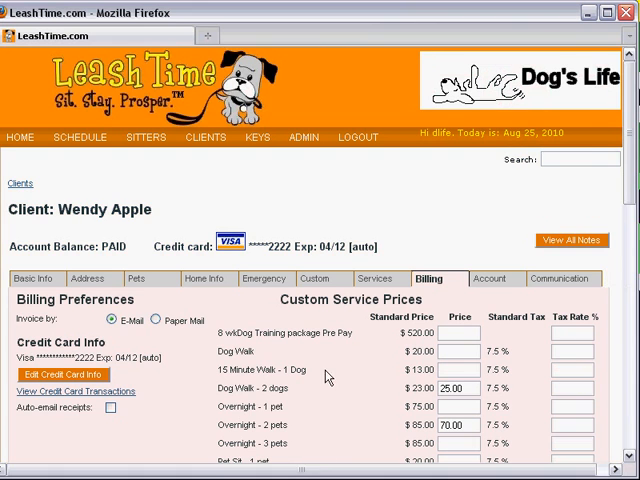